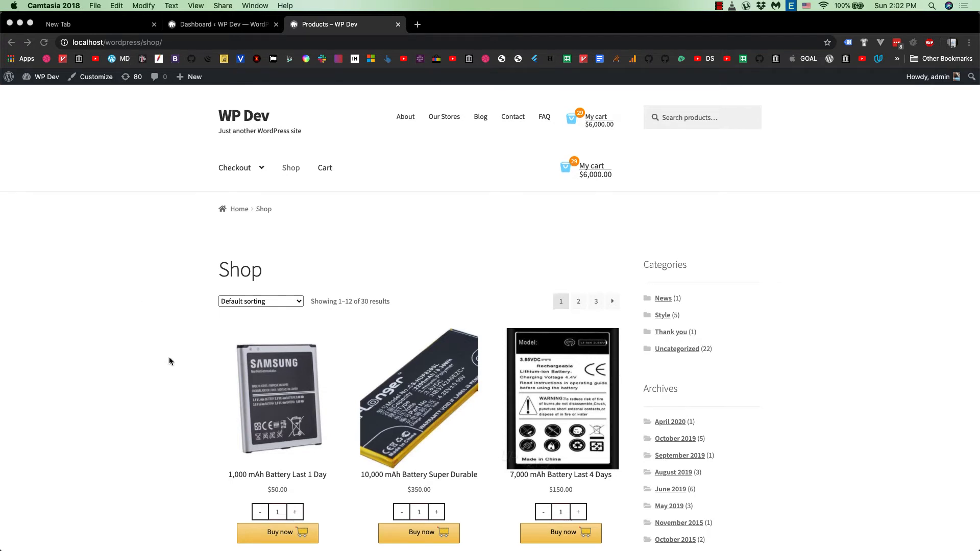
Step: From the WordPress dashboard, open Ultimate ATC buttons > Configure Buttons > Quantity Style
scroll(down, 3)
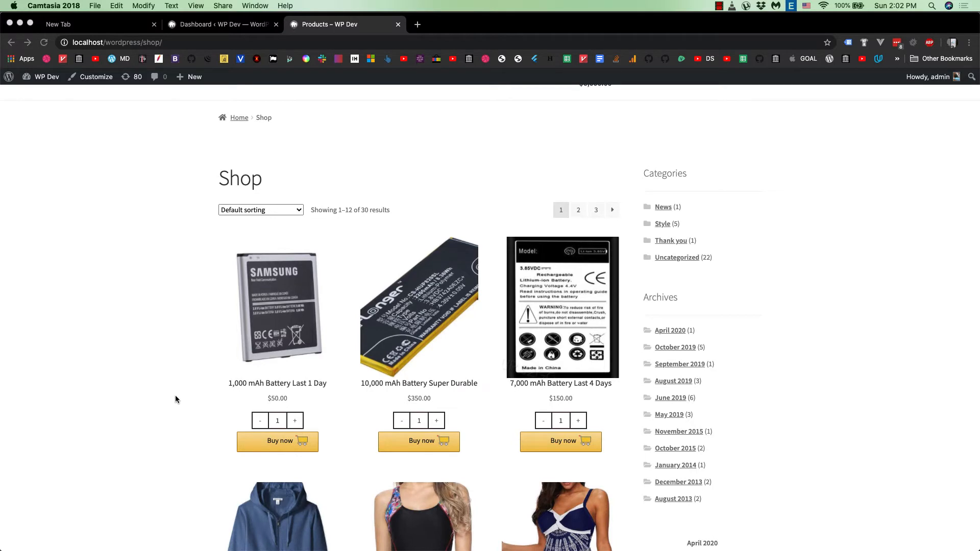
mouse_move(267, 417)
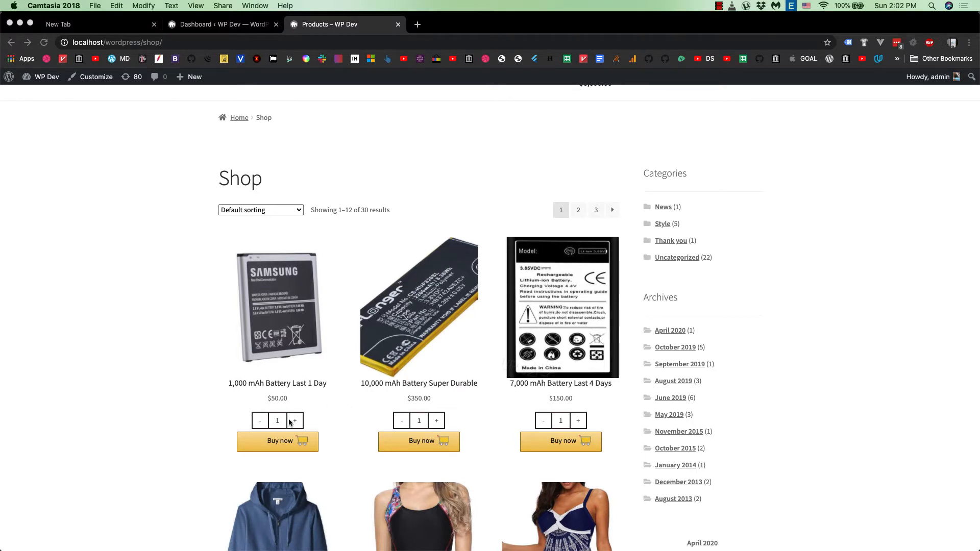
mouse_move(158, 403)
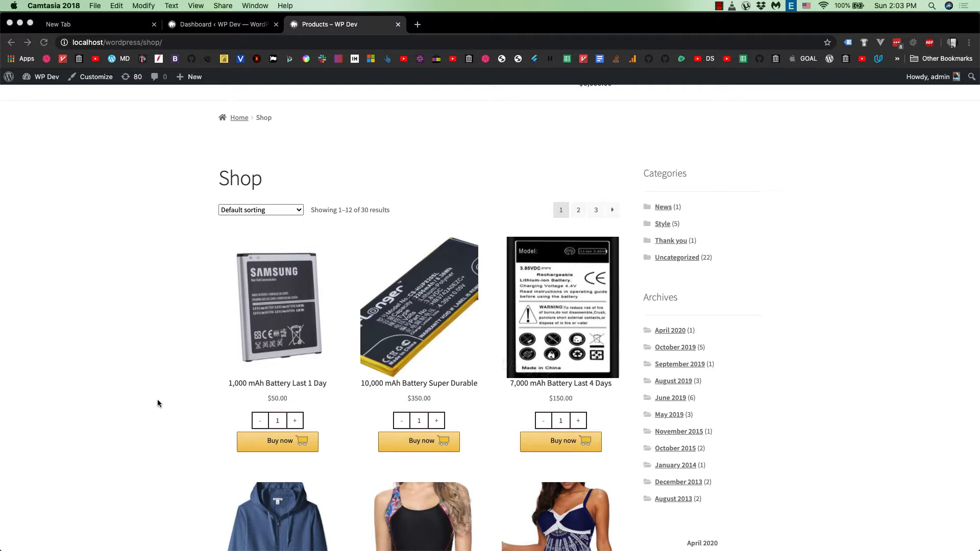
mouse_move(276, 412)
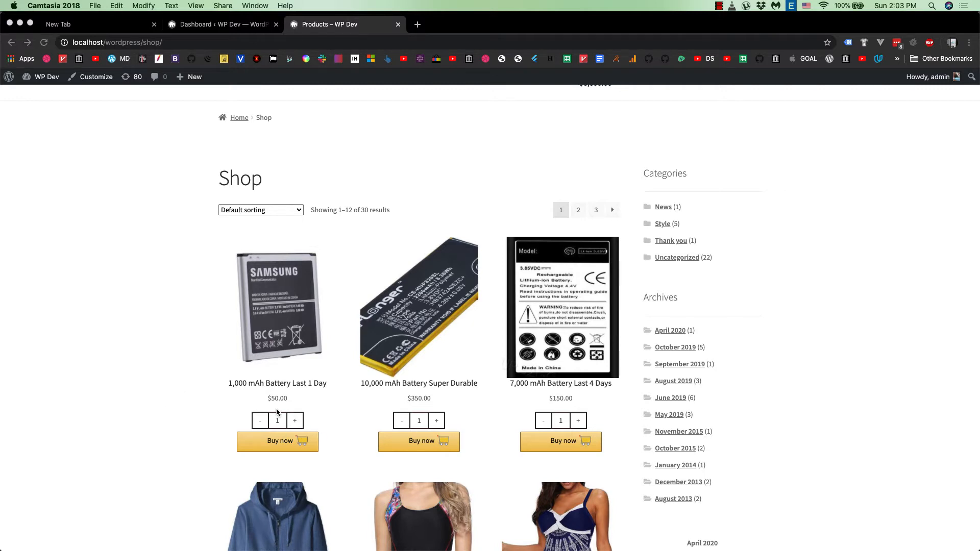
mouse_move(253, 412)
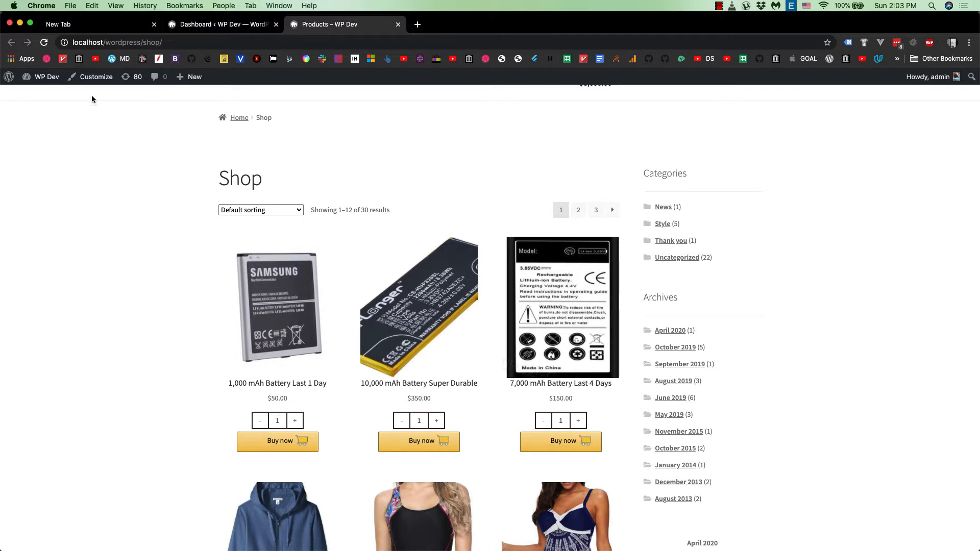
click(219, 24)
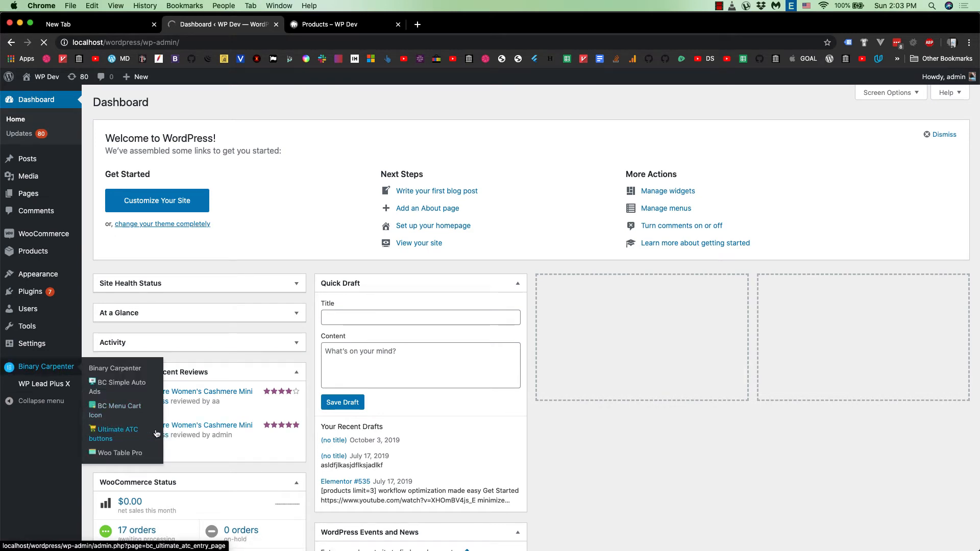
click(112, 434)
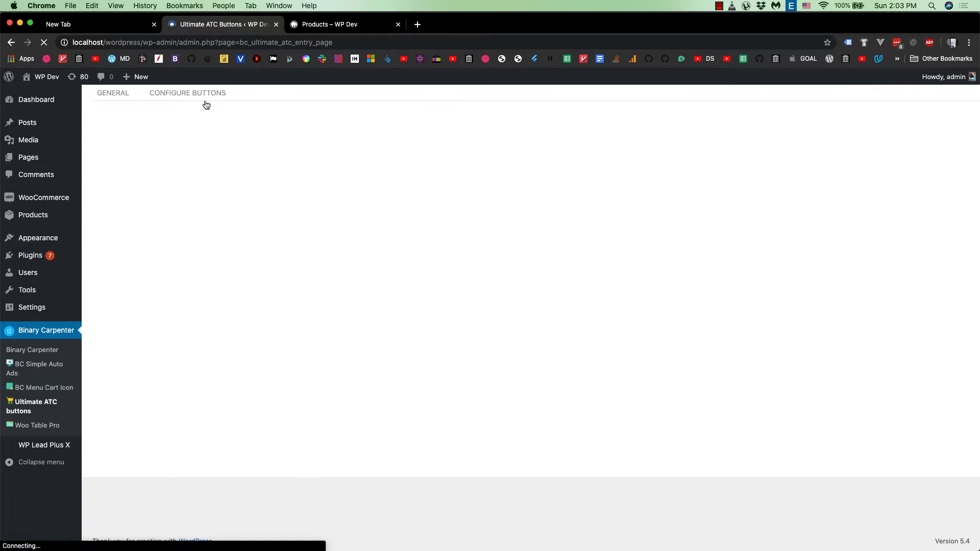
click(186, 92)
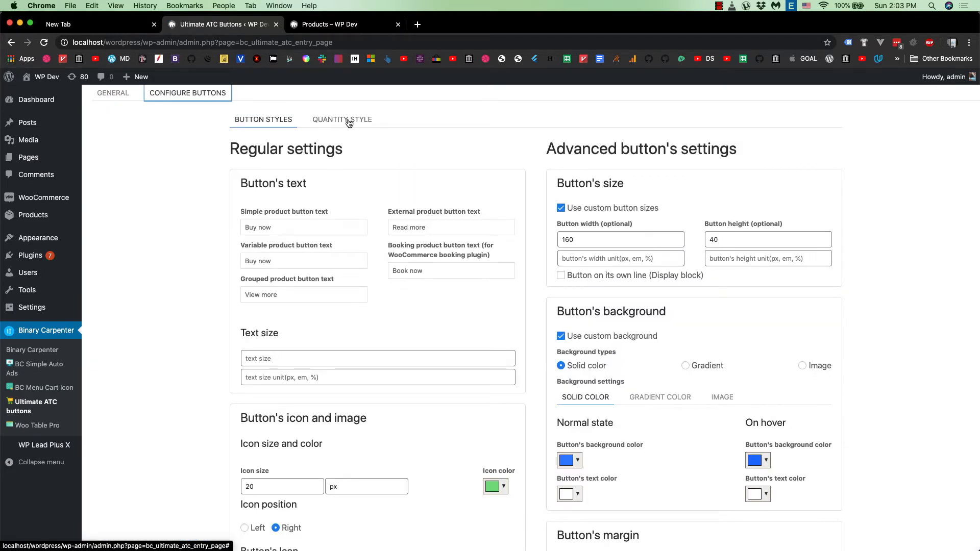
click(342, 119)
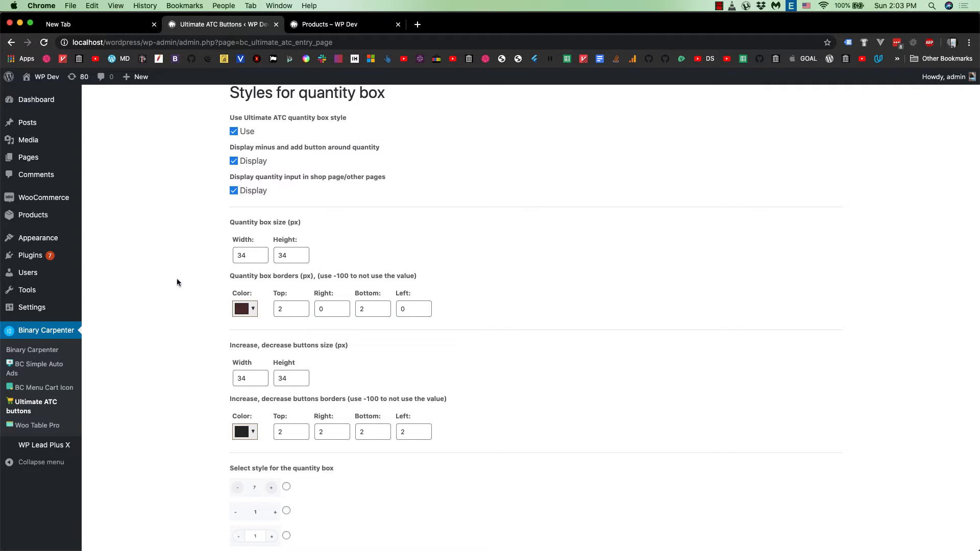
mouse_move(223, 258)
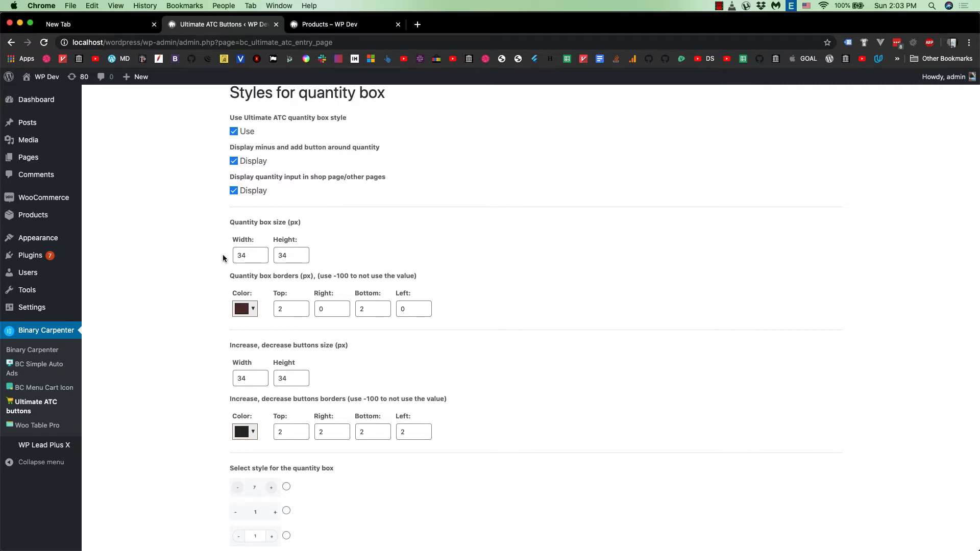
mouse_move(257, 255)
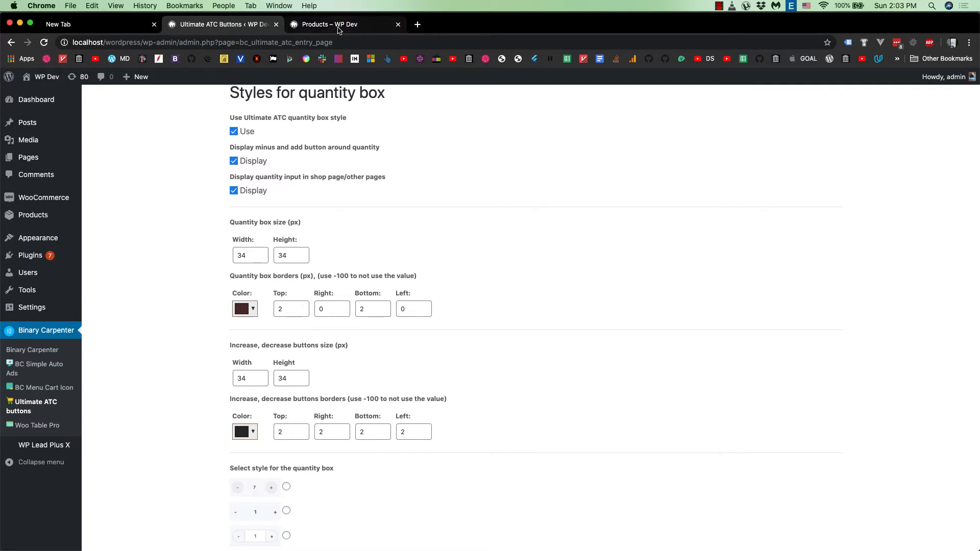
click(342, 24)
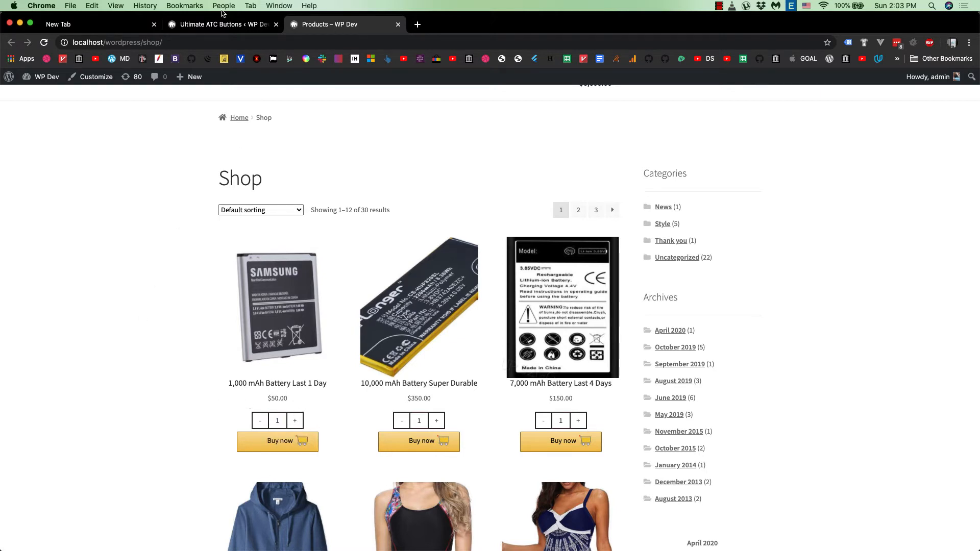
click(220, 24)
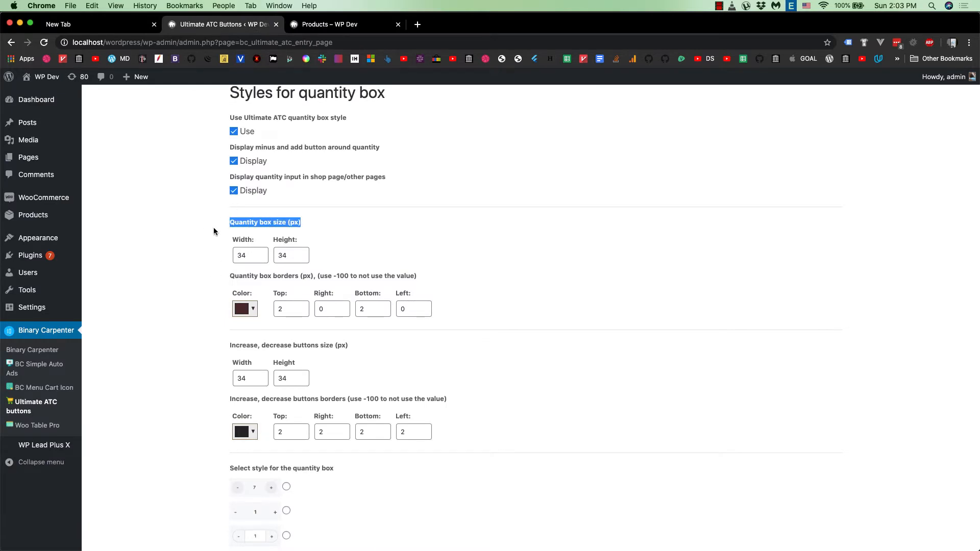
mouse_move(209, 405)
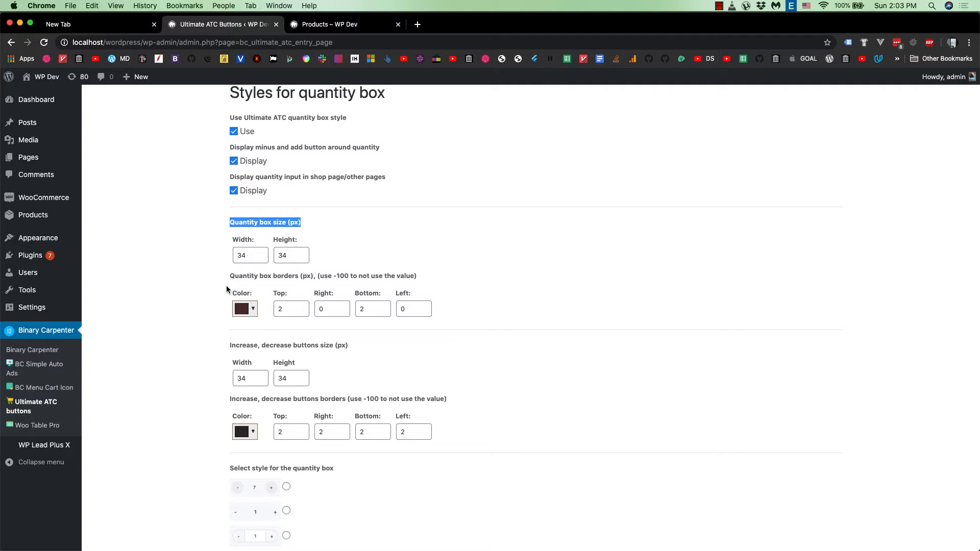
Step: Give the quantity box red borders and the minus/plus buttons green 5 px borders
click(244, 308)
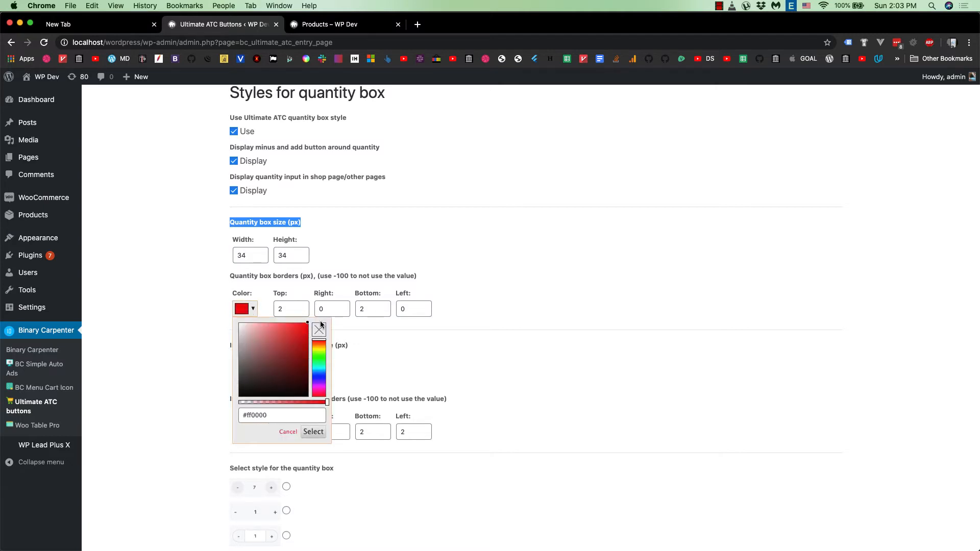
click(312, 431)
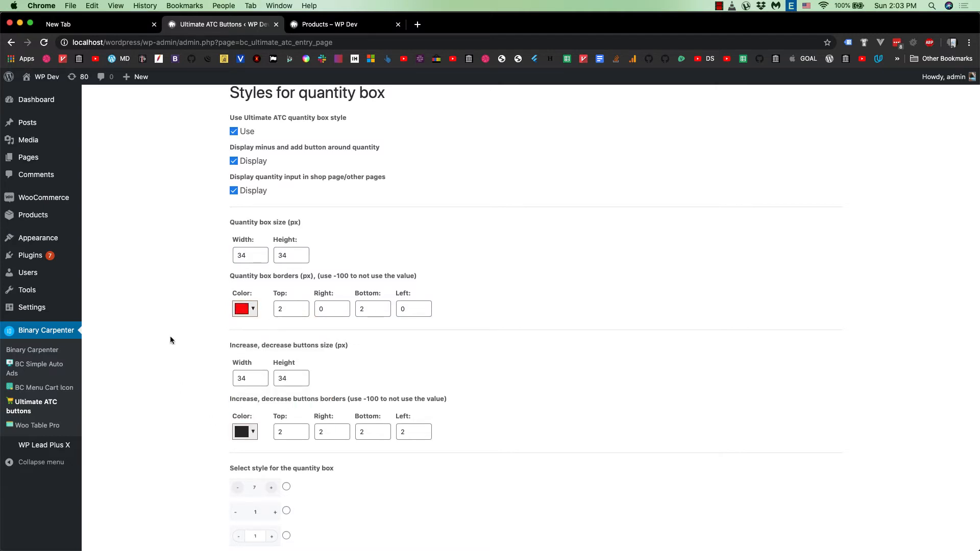
scroll(down, 3)
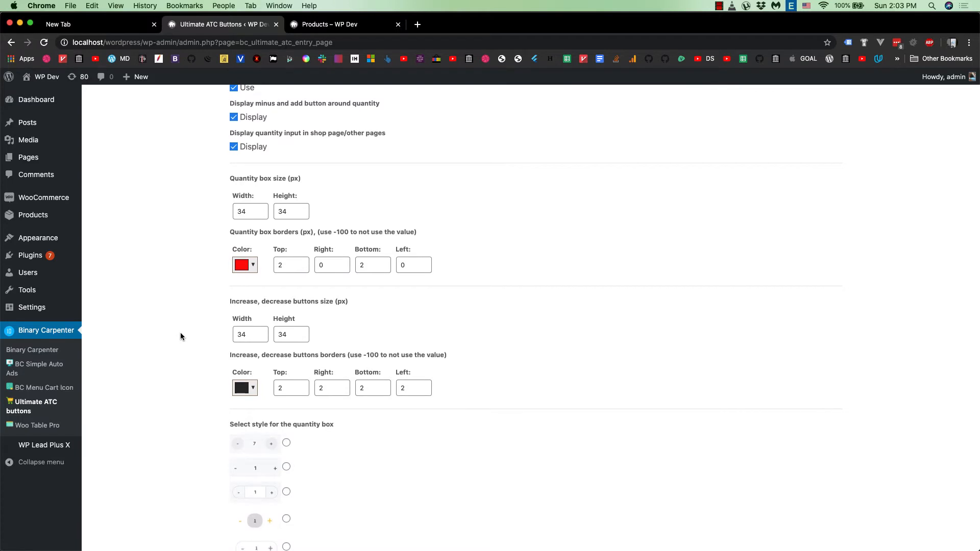
click(244, 388)
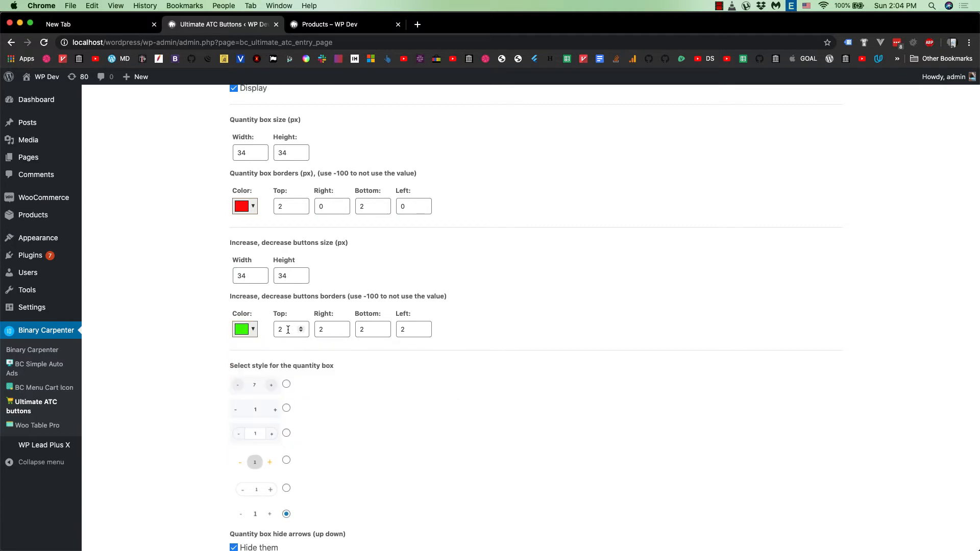
text(5)
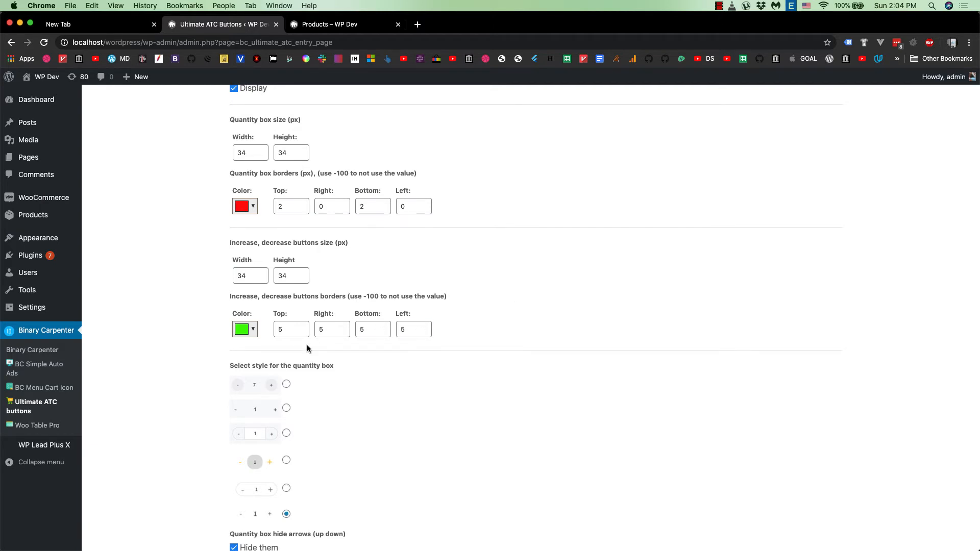
Step: Save the quantity style settings and switch to the shop page
scroll(down, 3)
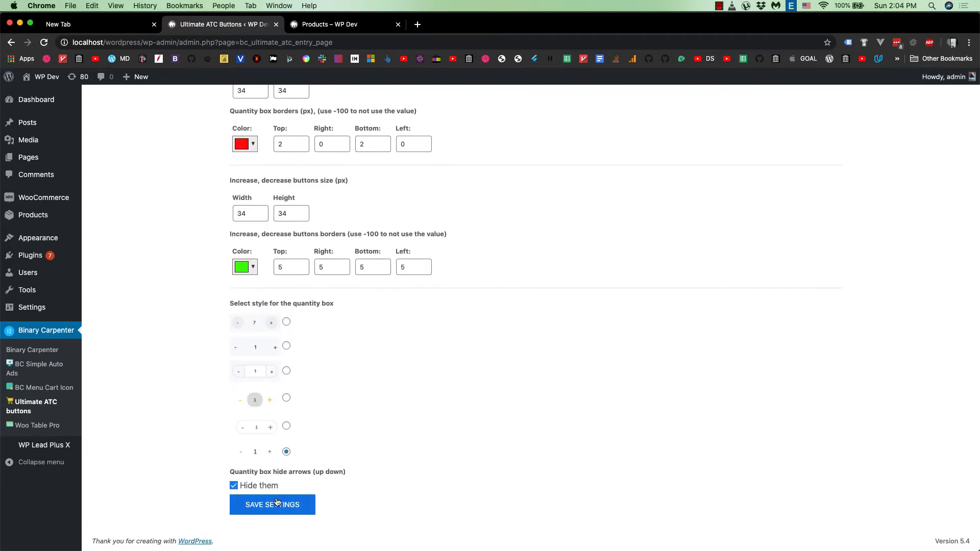
click(272, 505)
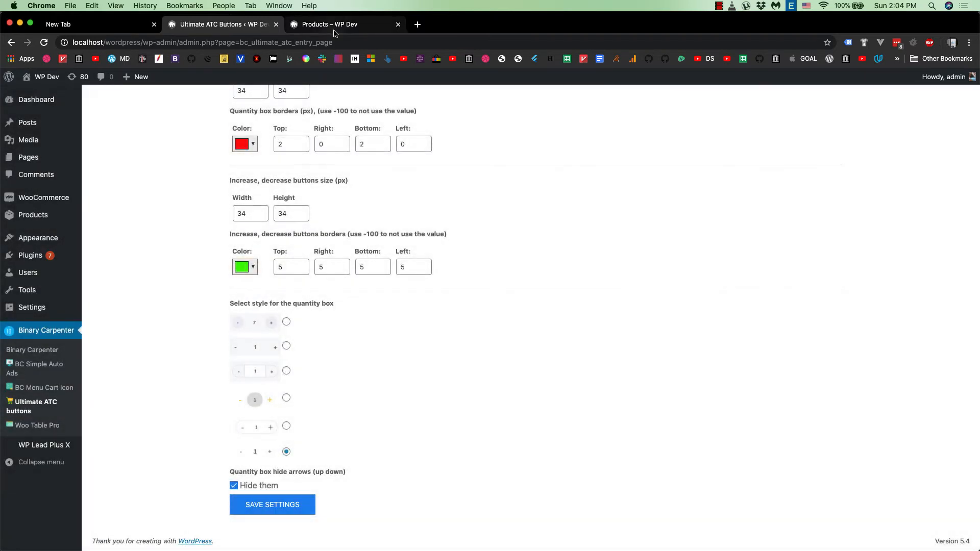
click(329, 24)
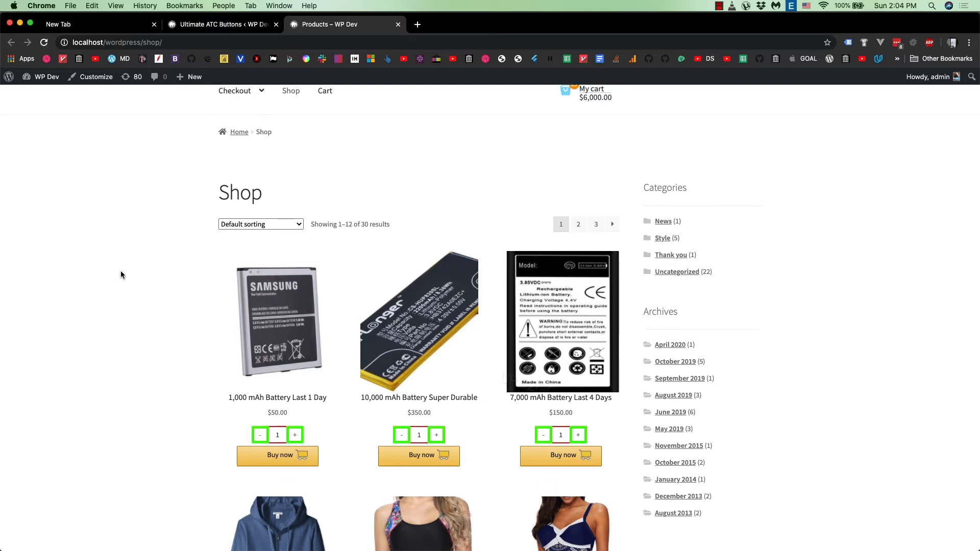
mouse_move(128, 273)
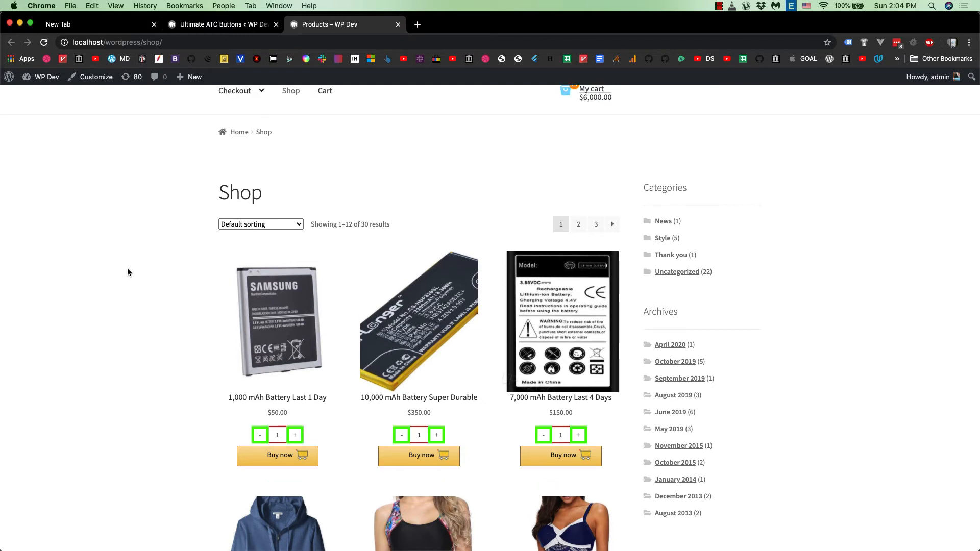
Step: Scroll the shop page to inspect green-bordered buttons and red-bordered quantity fields
scroll(down, 3)
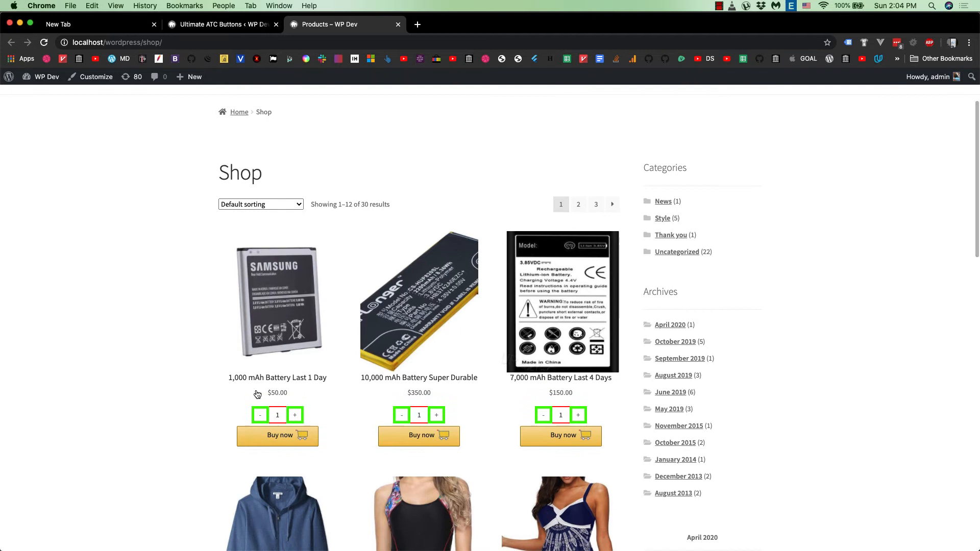
mouse_move(194, 387)
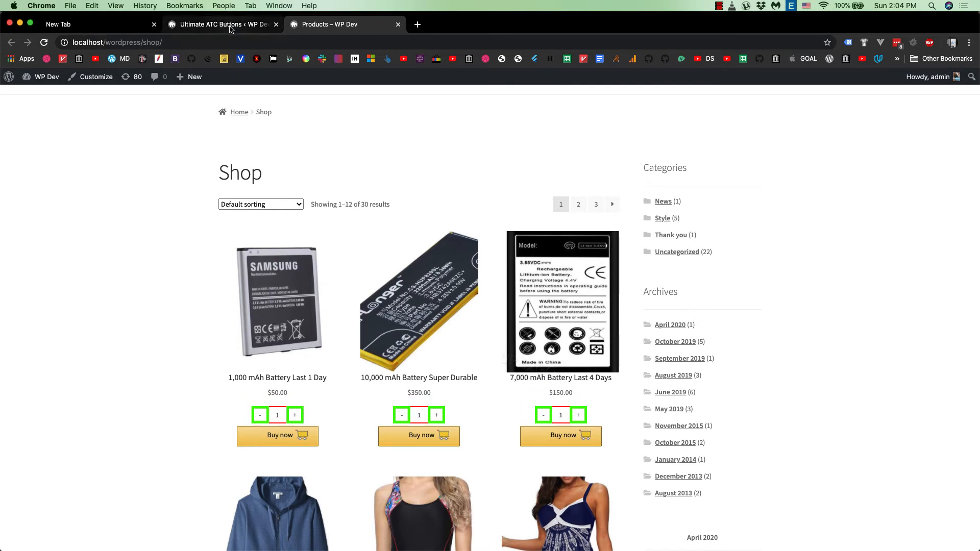
Step: Set button borders to 1 px on all sides and quantity box borders to top 1, right 0, bottom 1
click(221, 24)
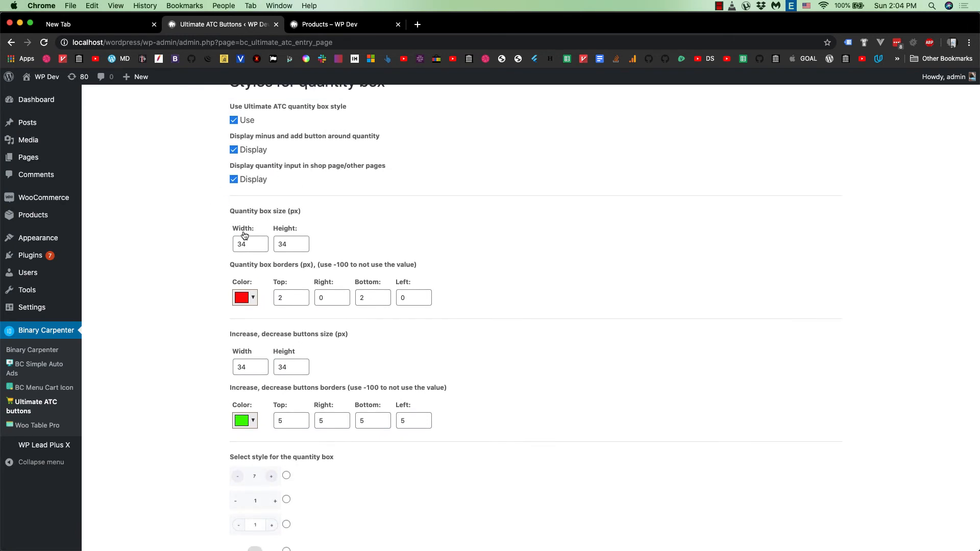
double_click(242, 281)
text(1)
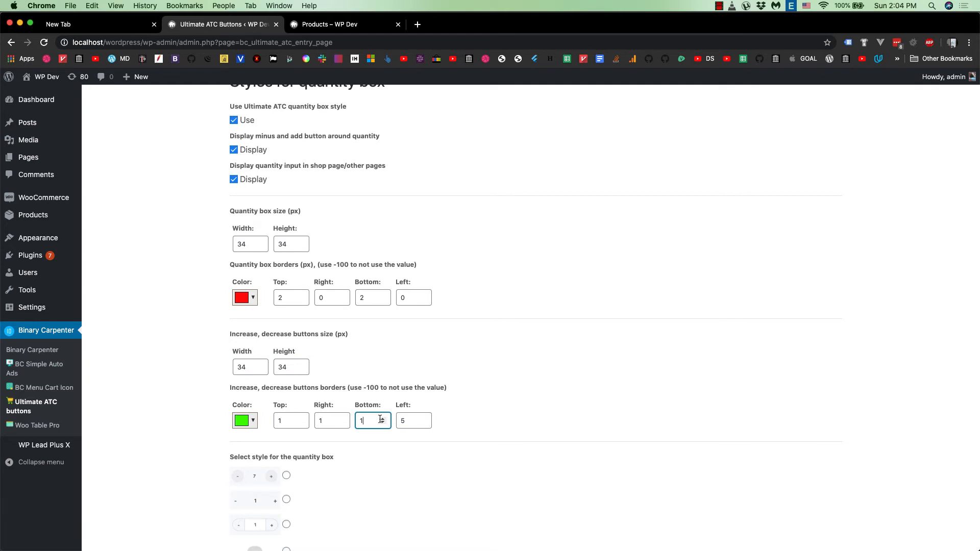
click(412, 420)
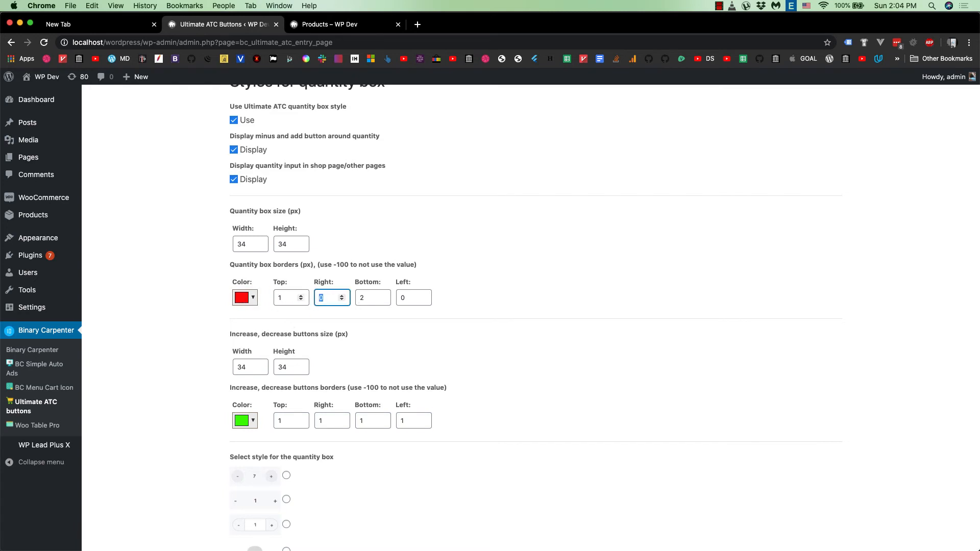
text(1)
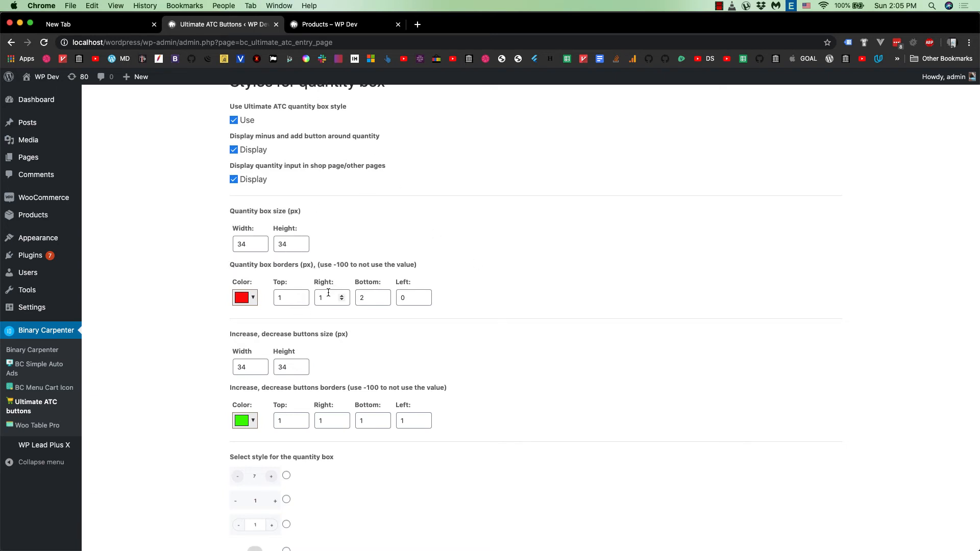
text(0)
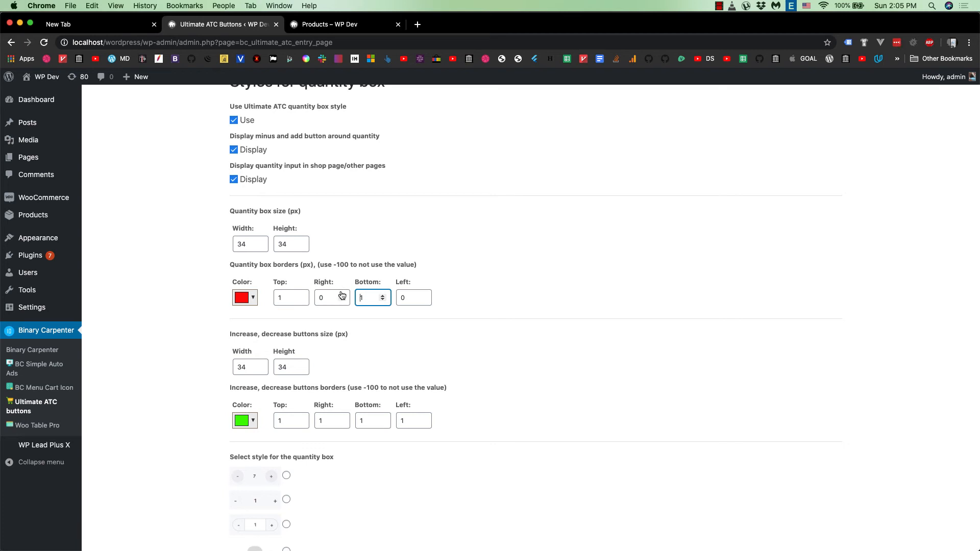
click(337, 24)
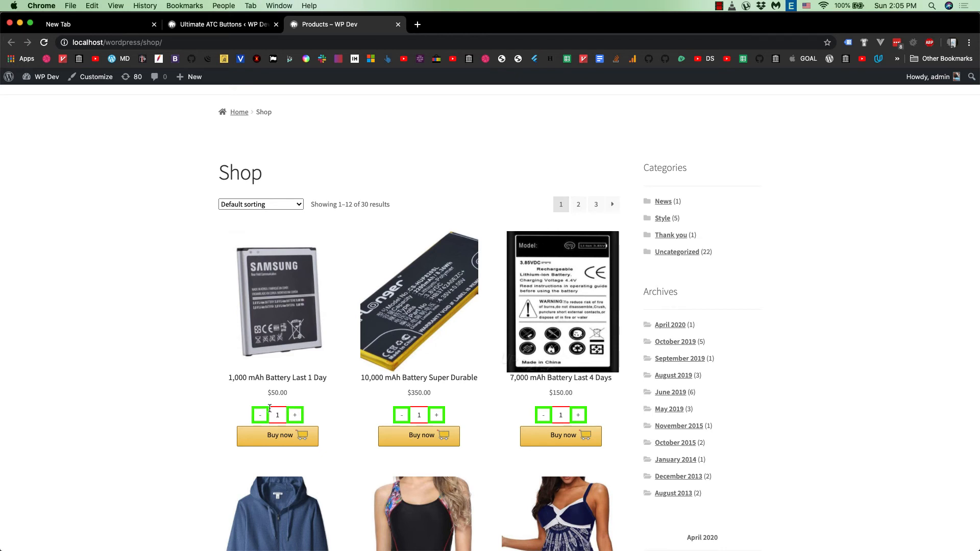
mouse_move(286, 362)
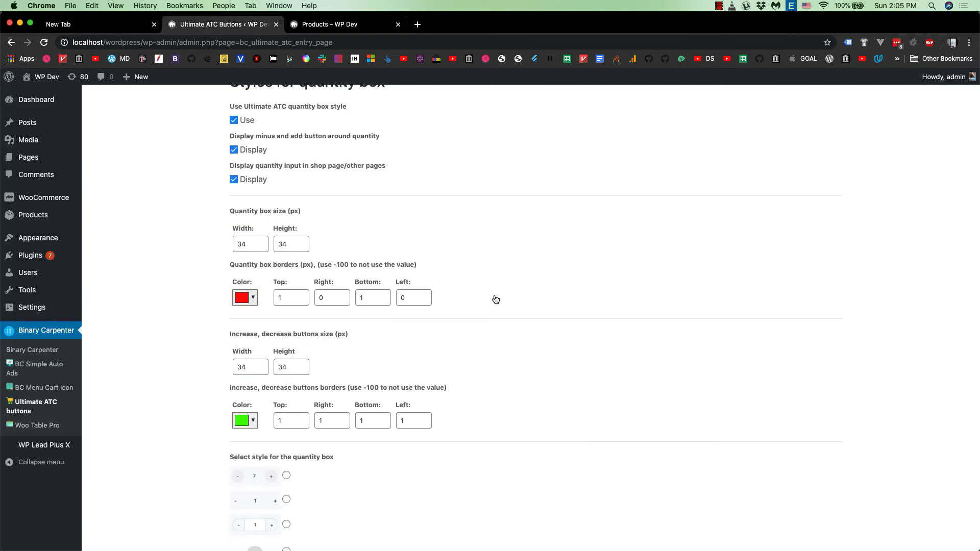
Step: Make the quantity box and button border colours dark grey, then view the shop page
click(244, 297)
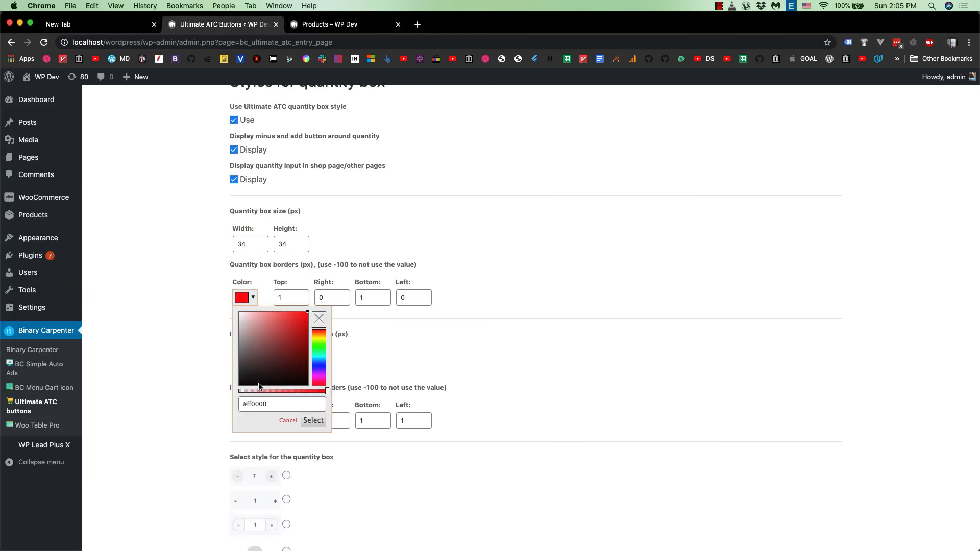
click(238, 357)
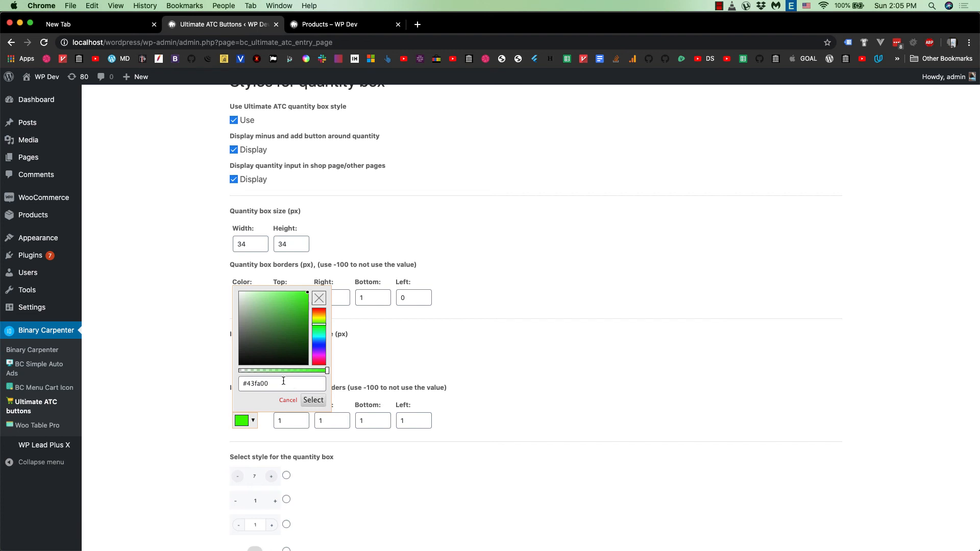
click(288, 400)
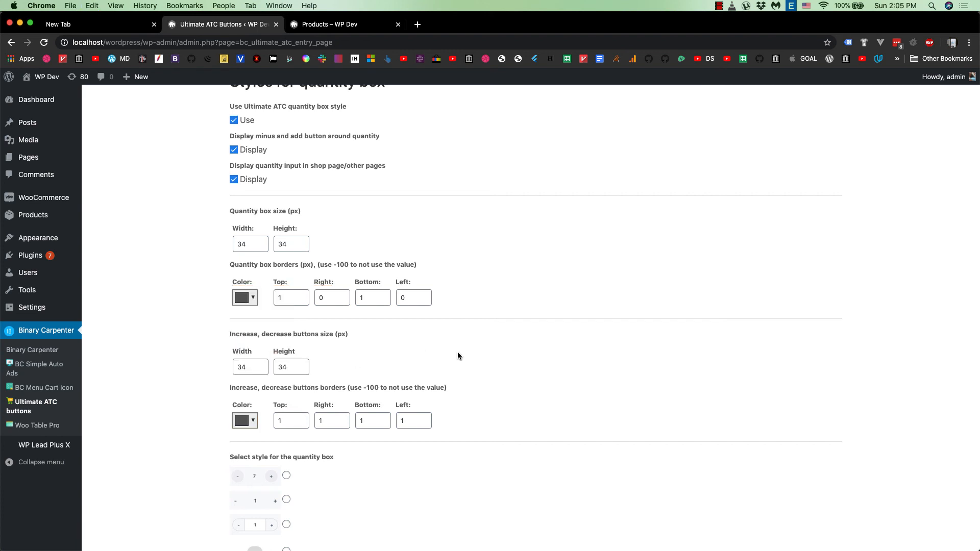
scroll(down, 3)
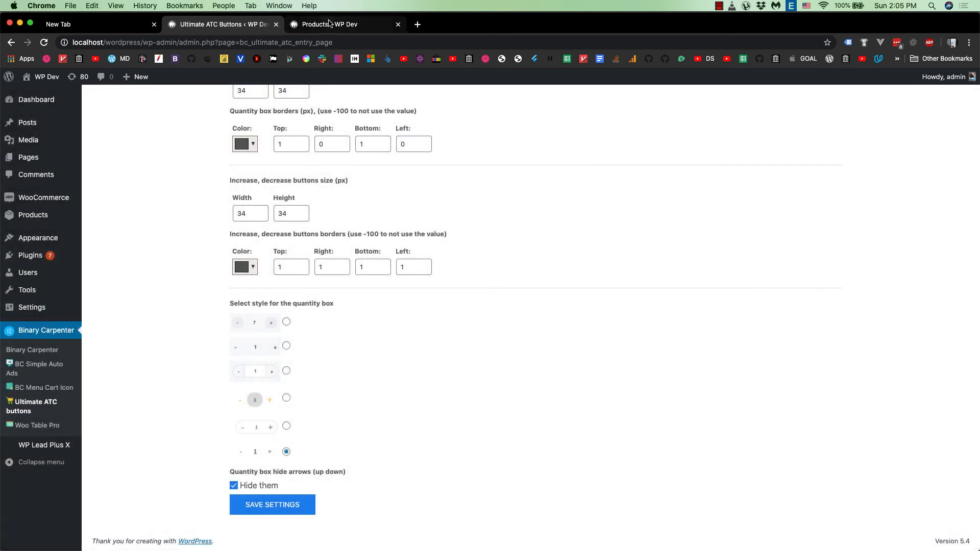
click(326, 24)
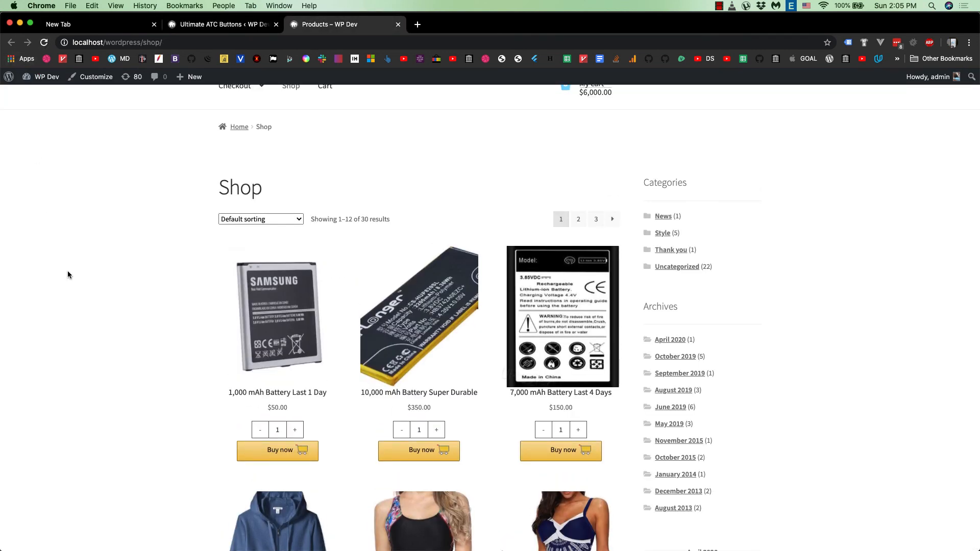
mouse_move(255, 428)
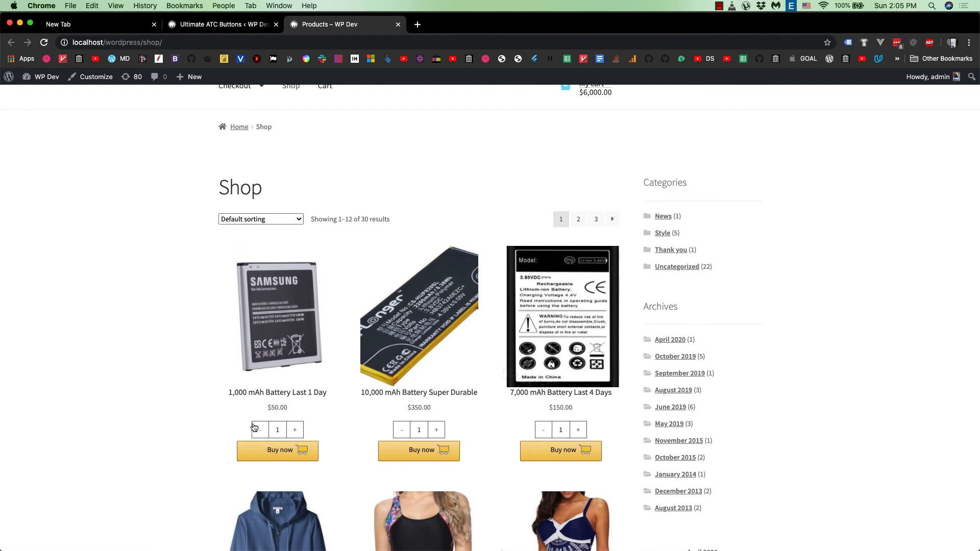
mouse_move(167, 418)
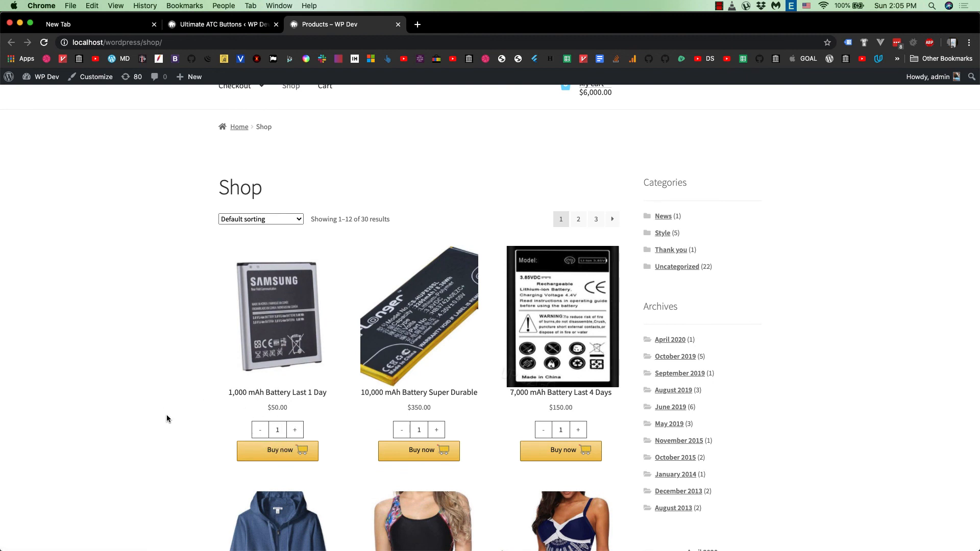